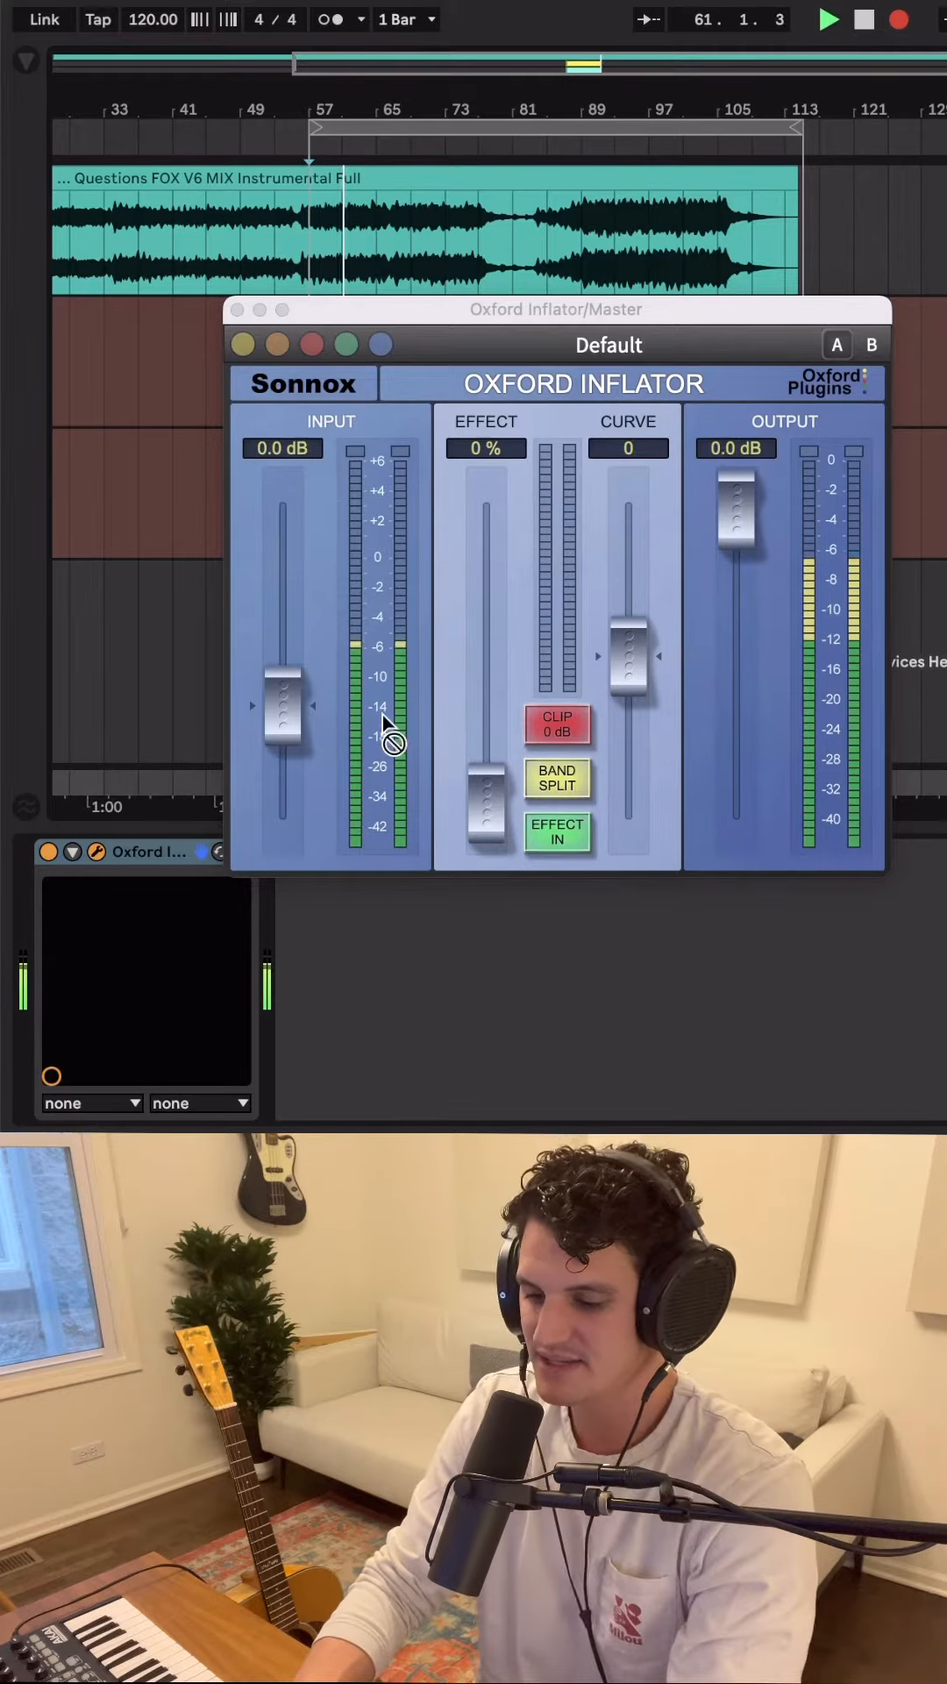
Step: Raise the Oxford Inflator input fader from 0.0 dB to about 1.96 dB
drag(283, 720, 283, 671)
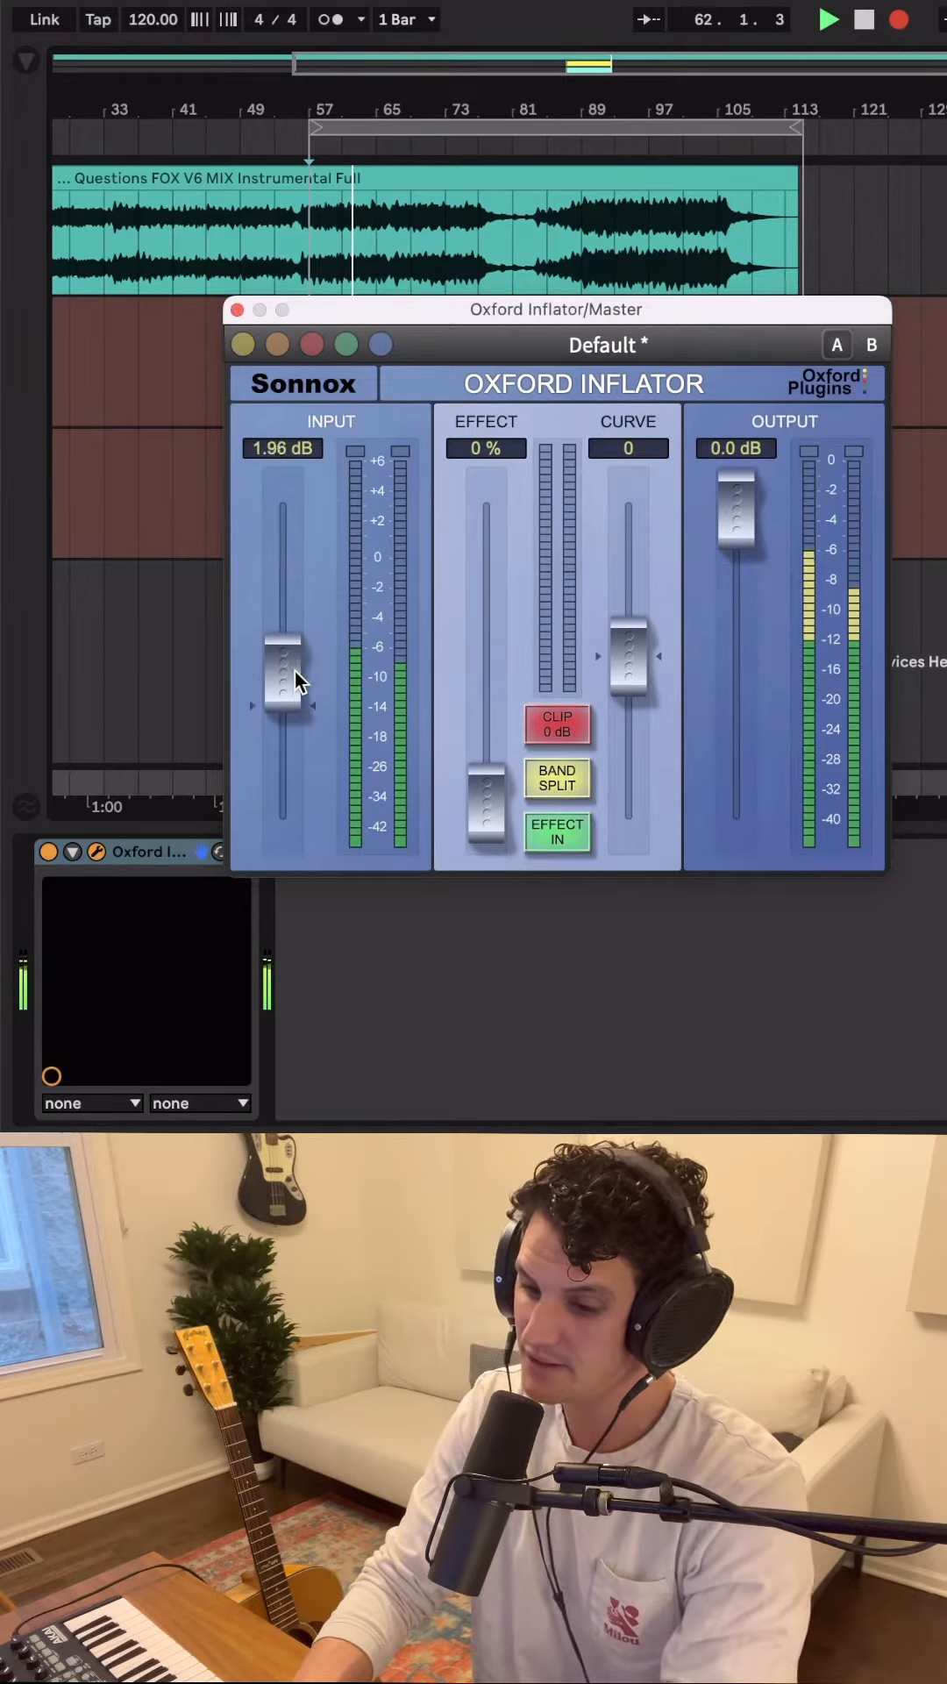
drag(284, 676, 284, 640)
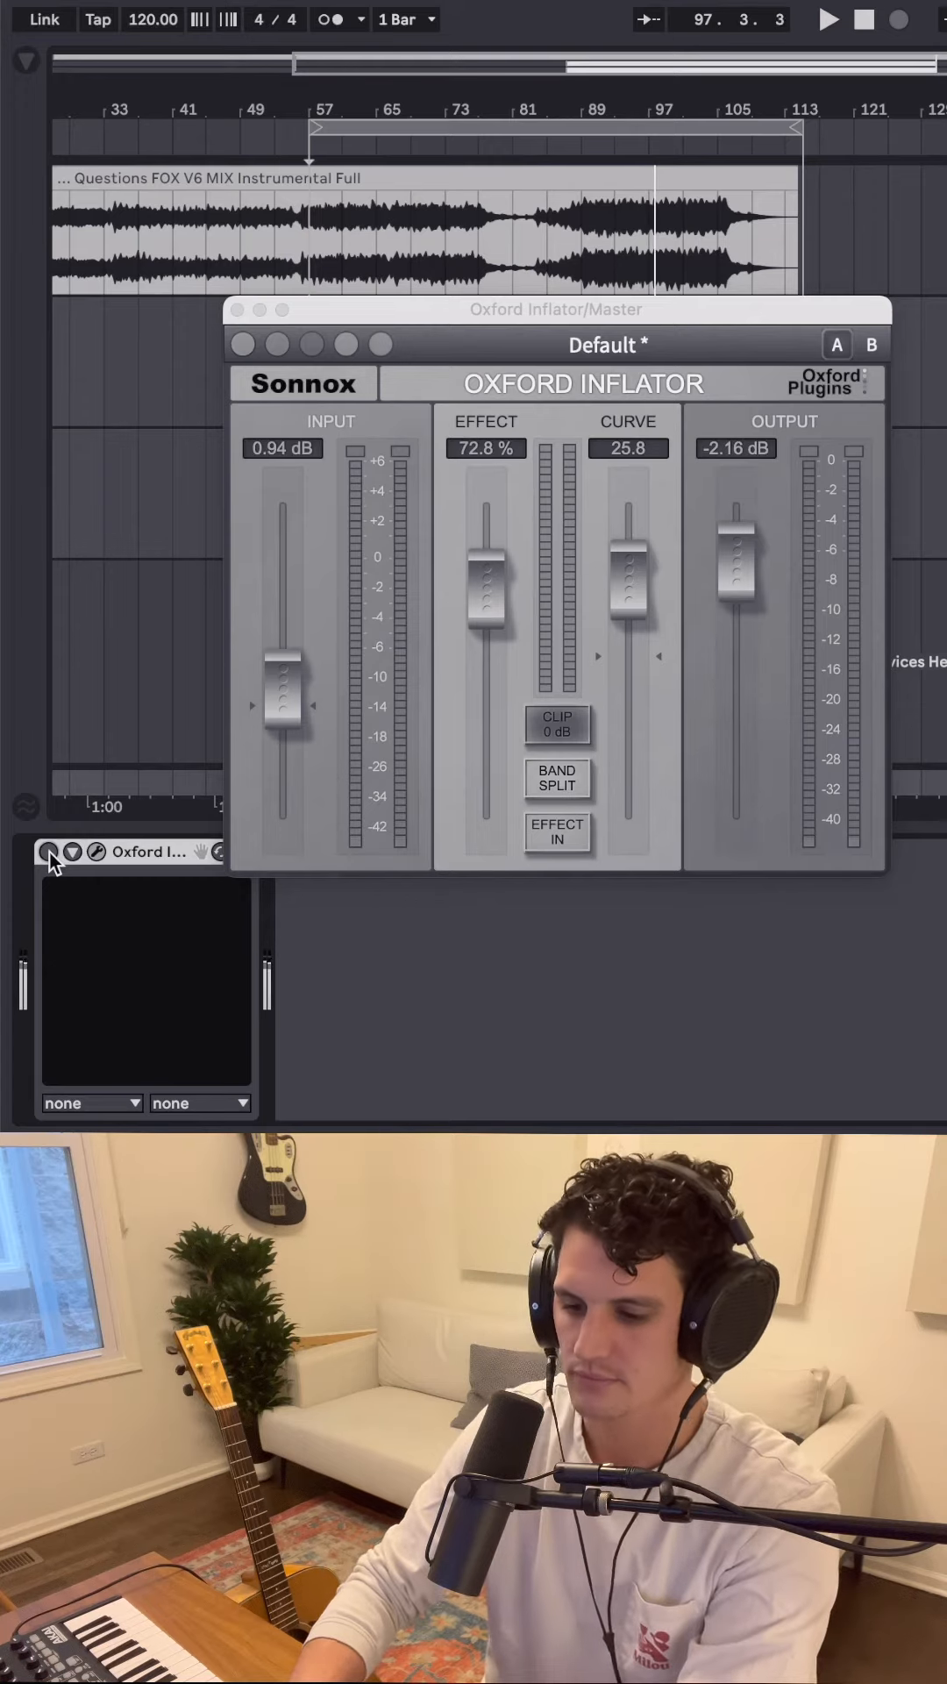
Step: Toggle the Oxford Inflator on, bypassed, then on again to compare against bypass
click(828, 19)
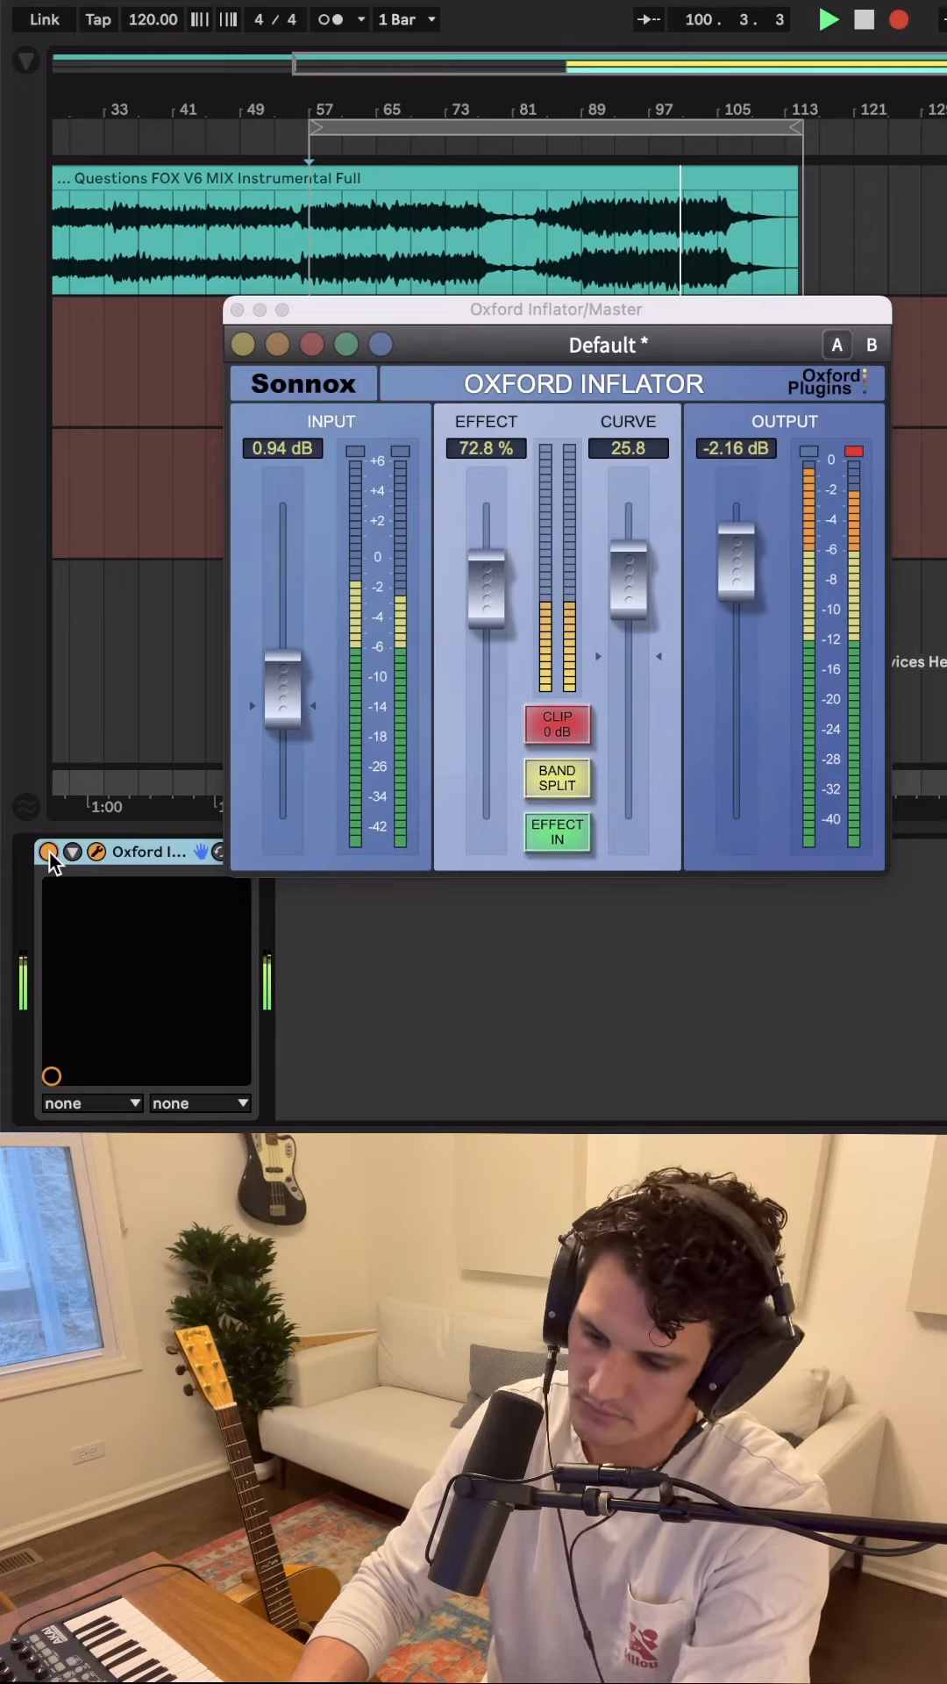
click(863, 20)
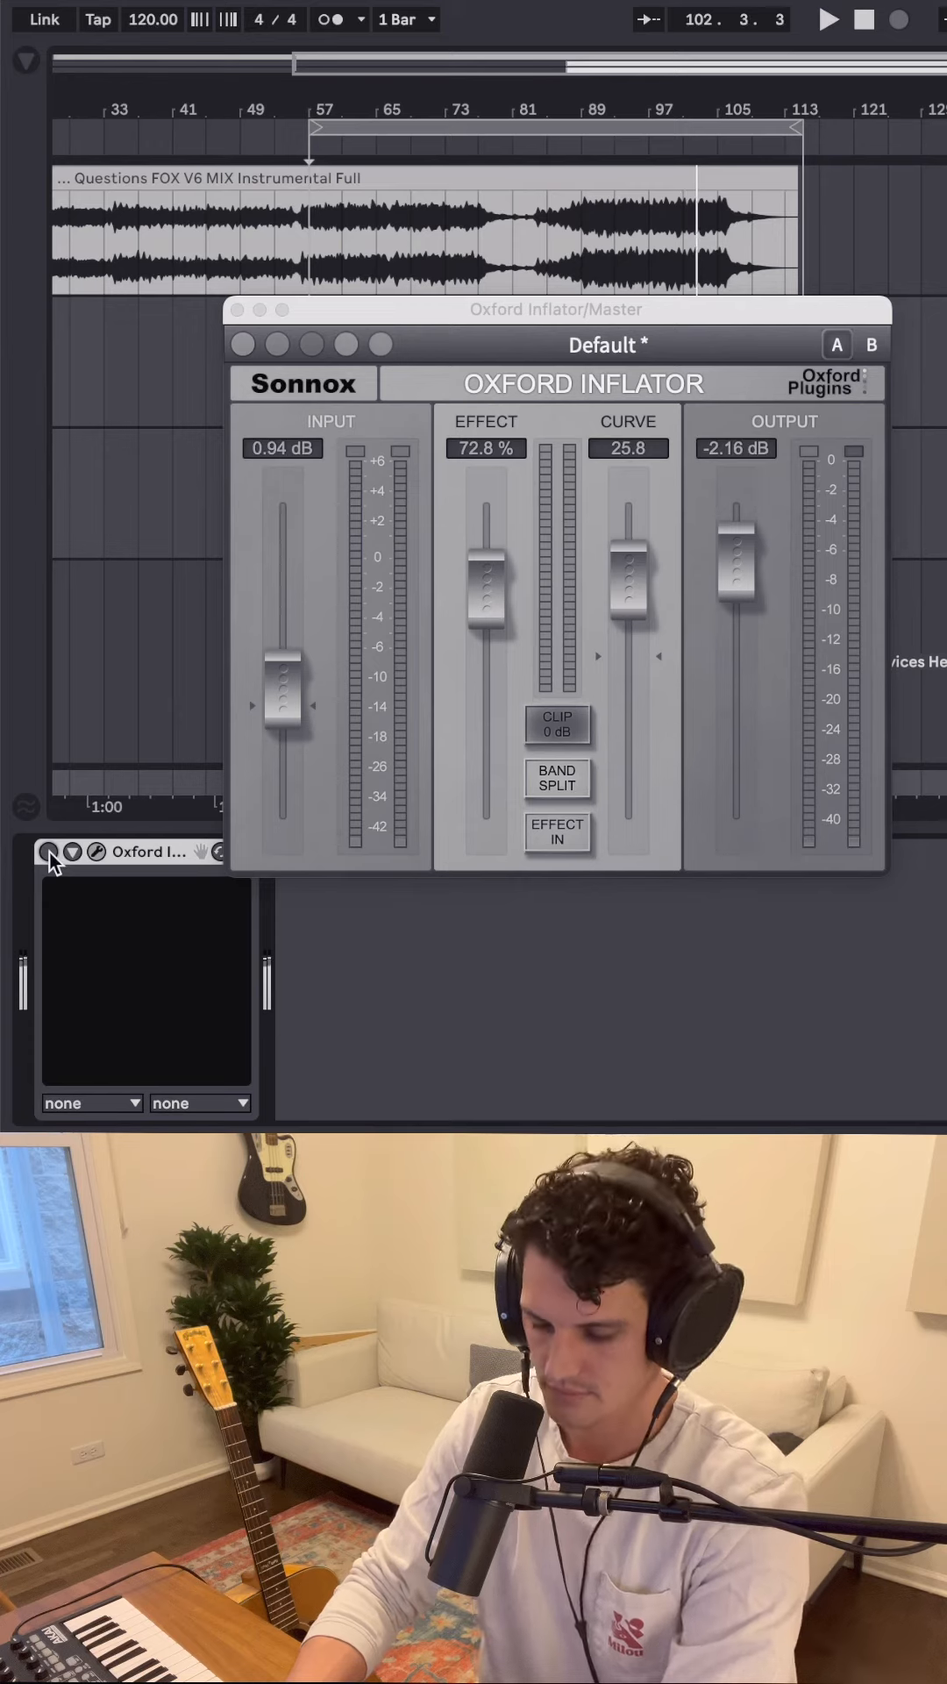
click(828, 19)
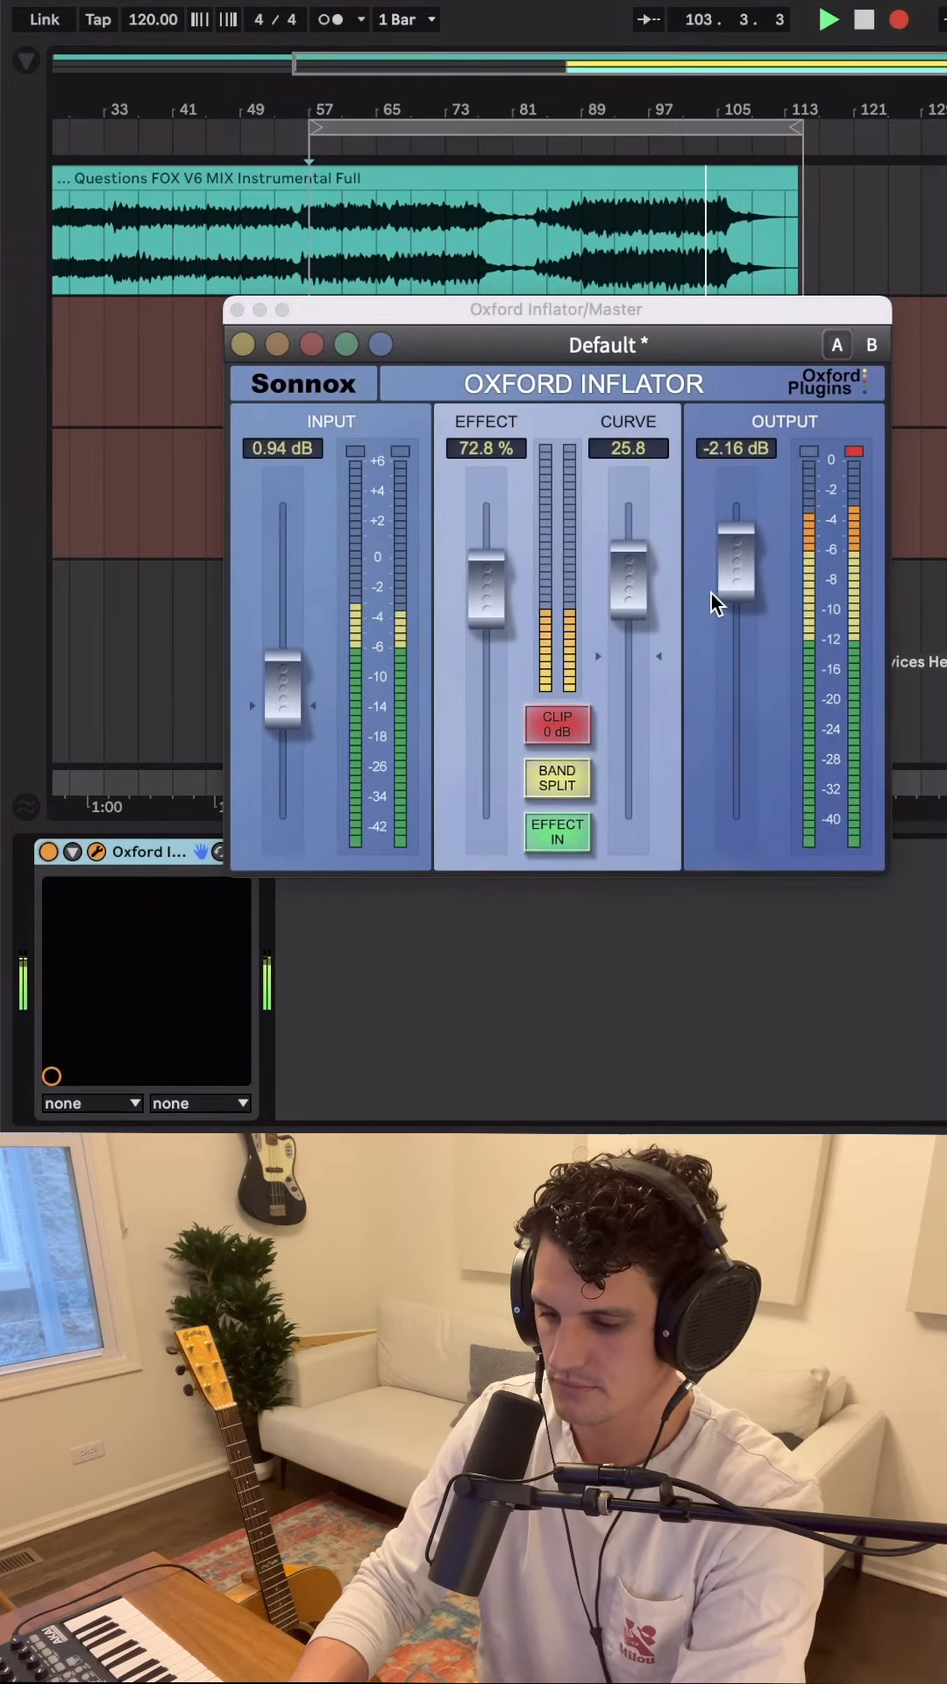